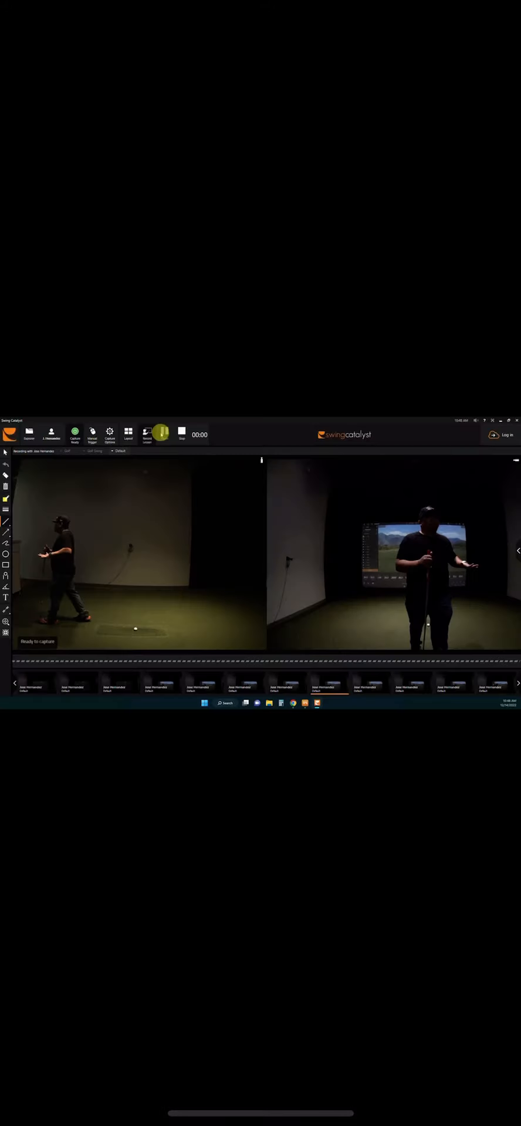
- Bring up the two recorded half-shot clips in the side-by-side dual view
{"action": "left_click", "coordinate": [147, 433]}
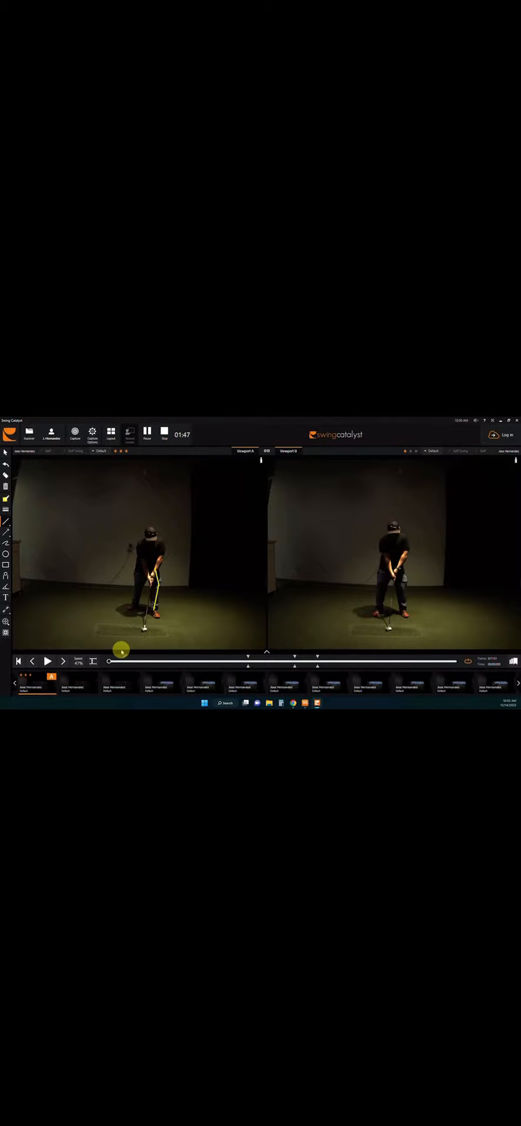
- Scrub both swings from address to the finish and add a vertical alignment line over the golfer
{"action": "left_click_drag", "start_coordinate": [108, 660], "coordinate": [166, 660]}
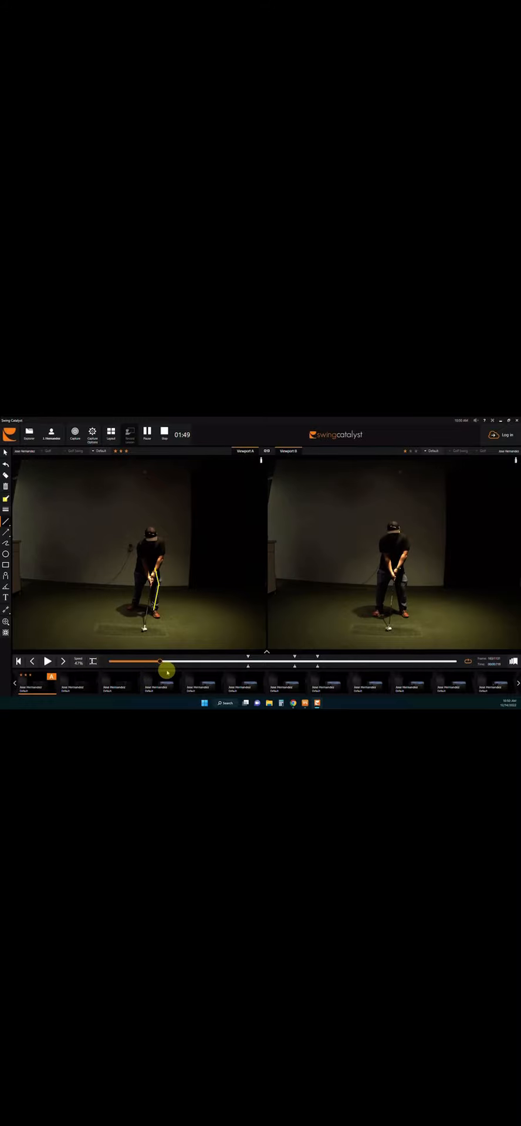
{"action": "left_click_drag", "start_coordinate": [165, 661], "coordinate": [264, 661]}
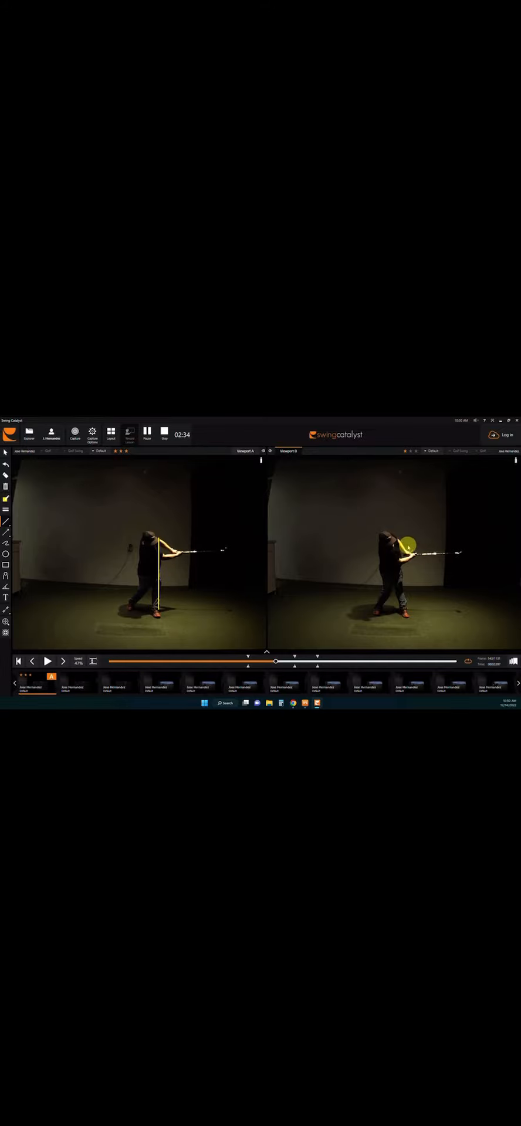
{"action": "left_click", "coordinate": [261, 578]}
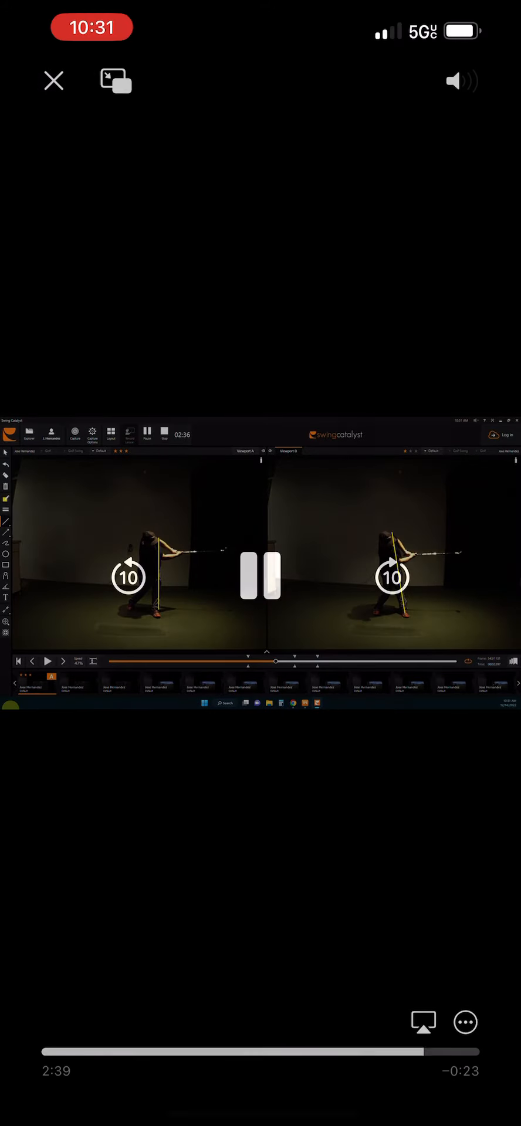